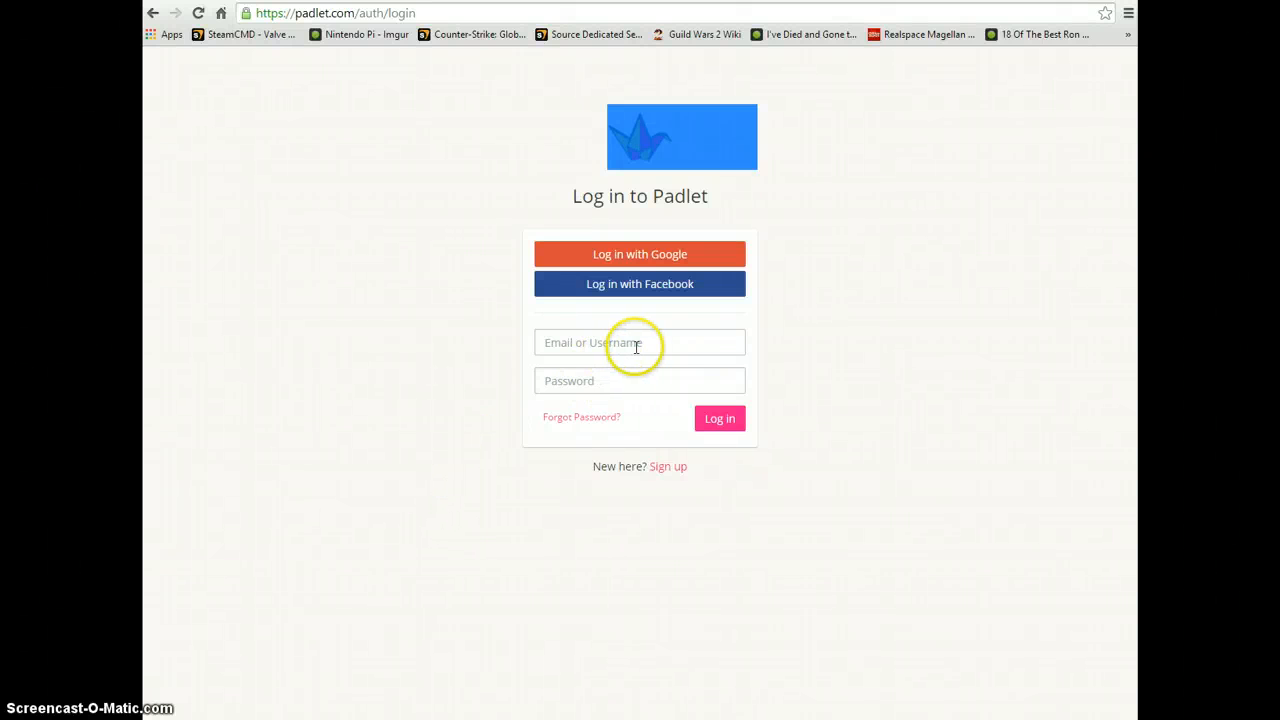
mouse_move(718, 346)
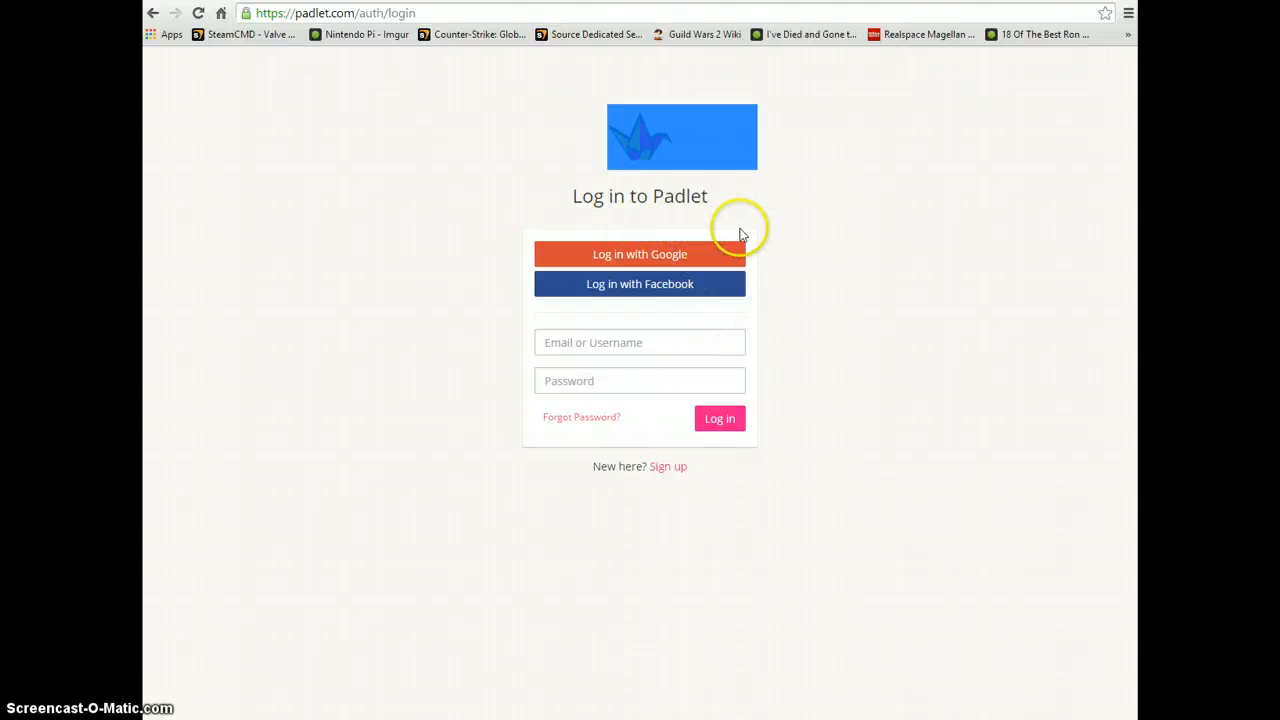
click(640, 342)
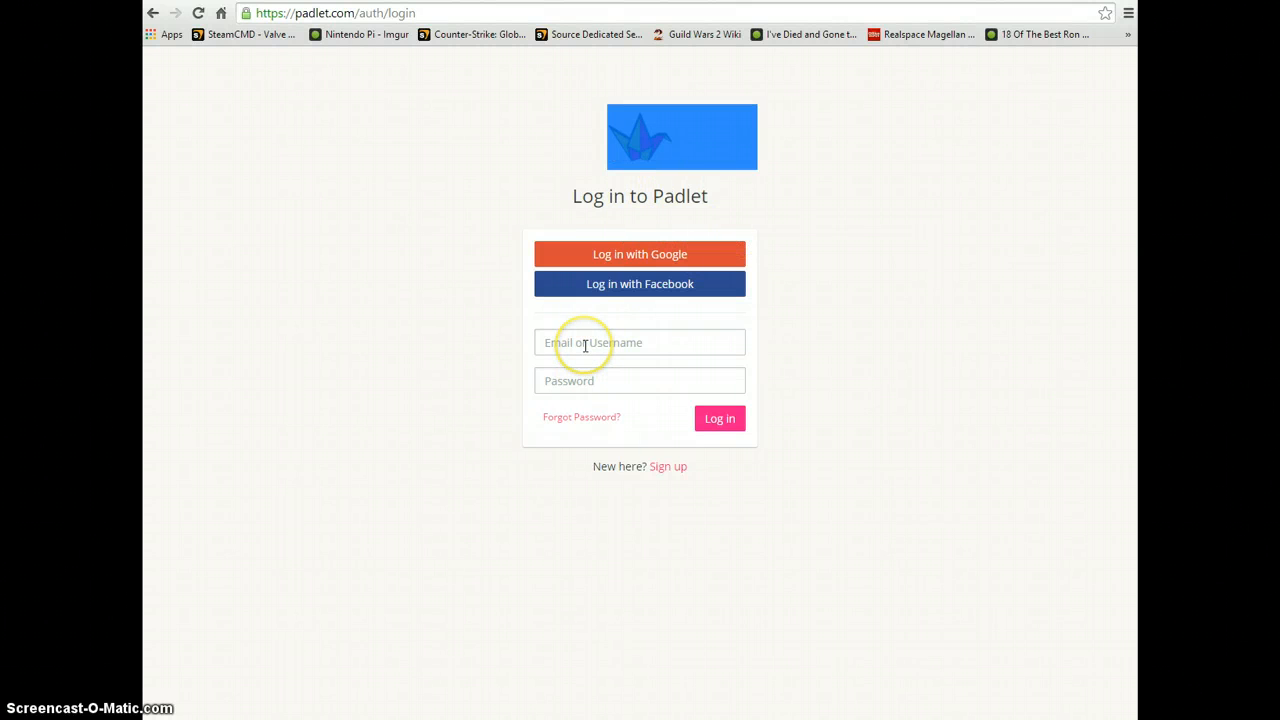
click(640, 342)
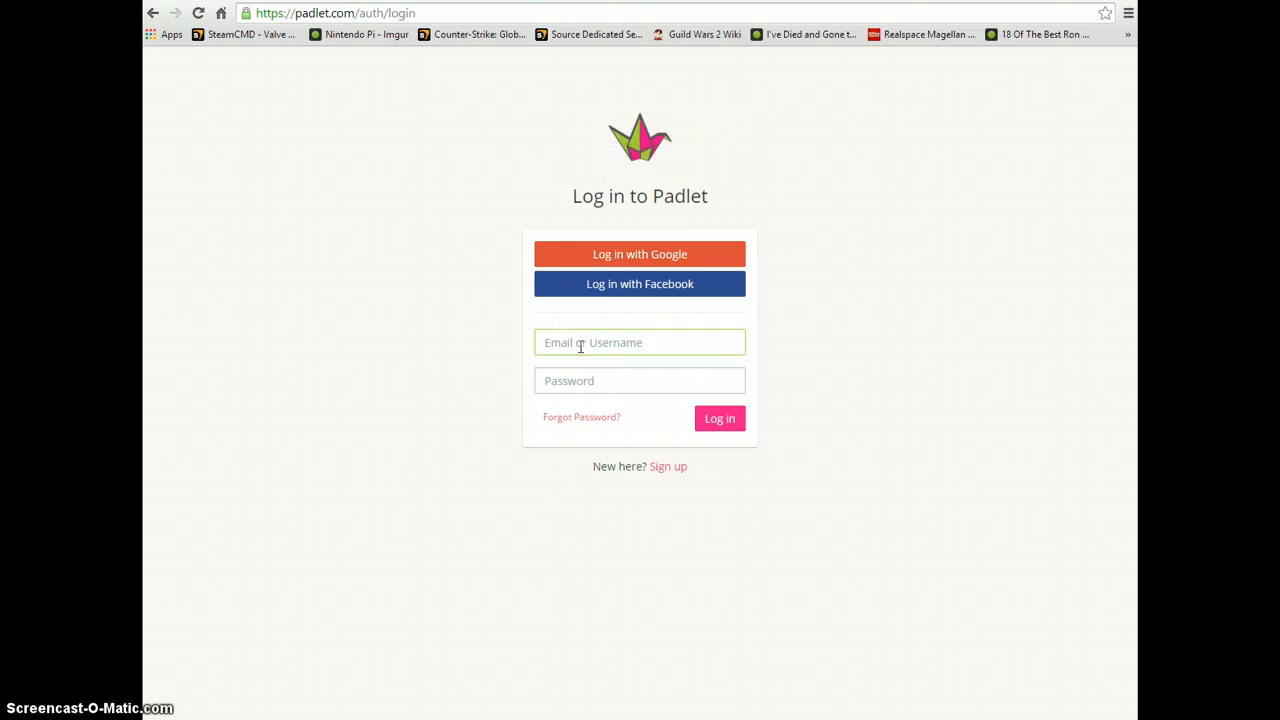
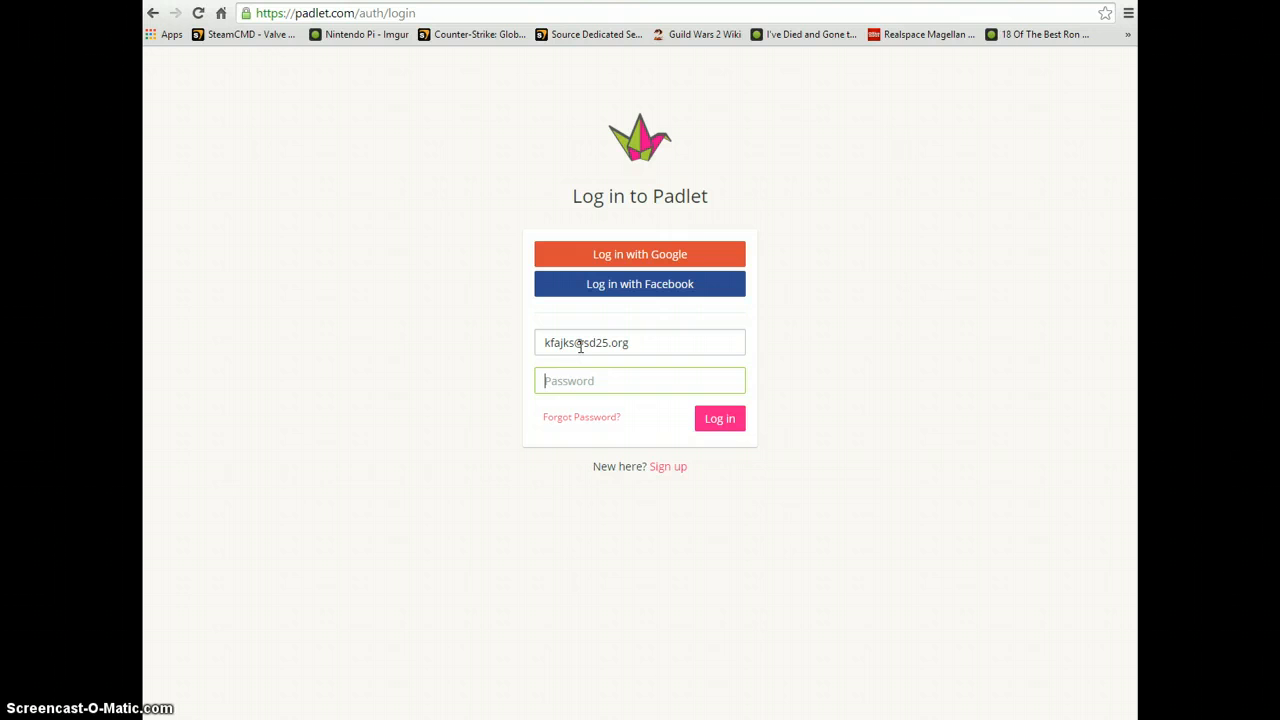
text(password)
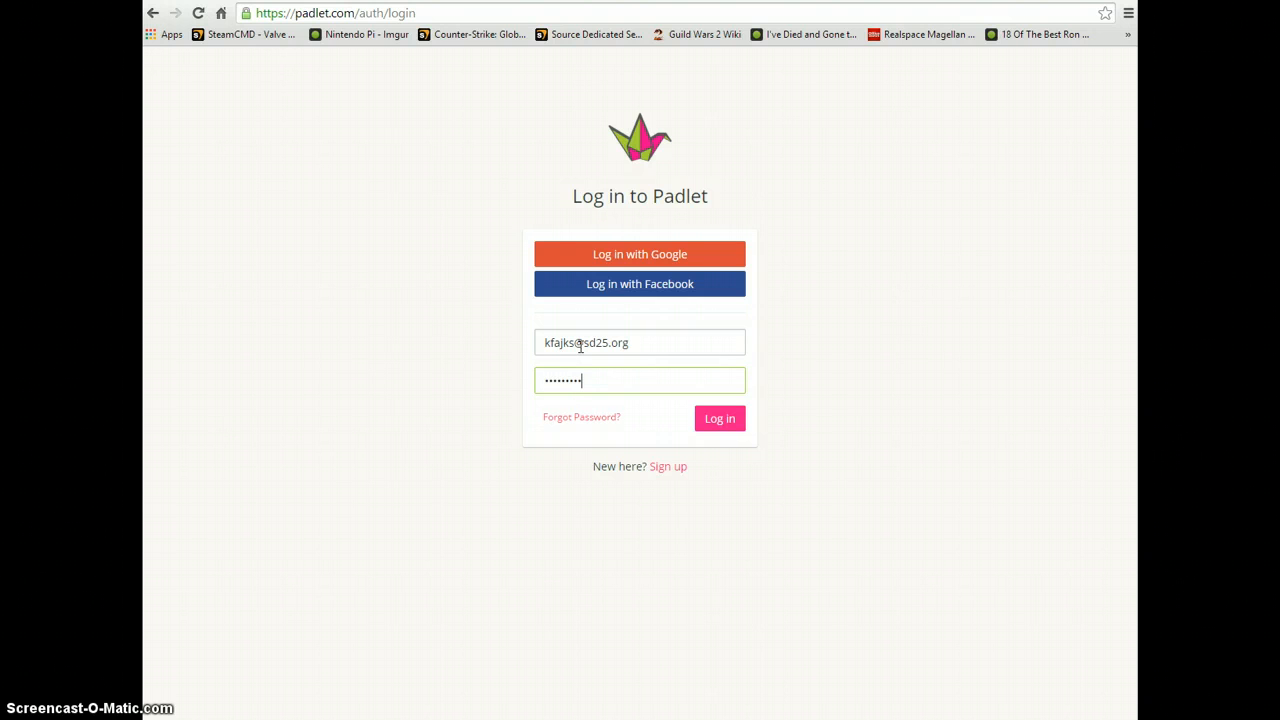
click(720, 418)
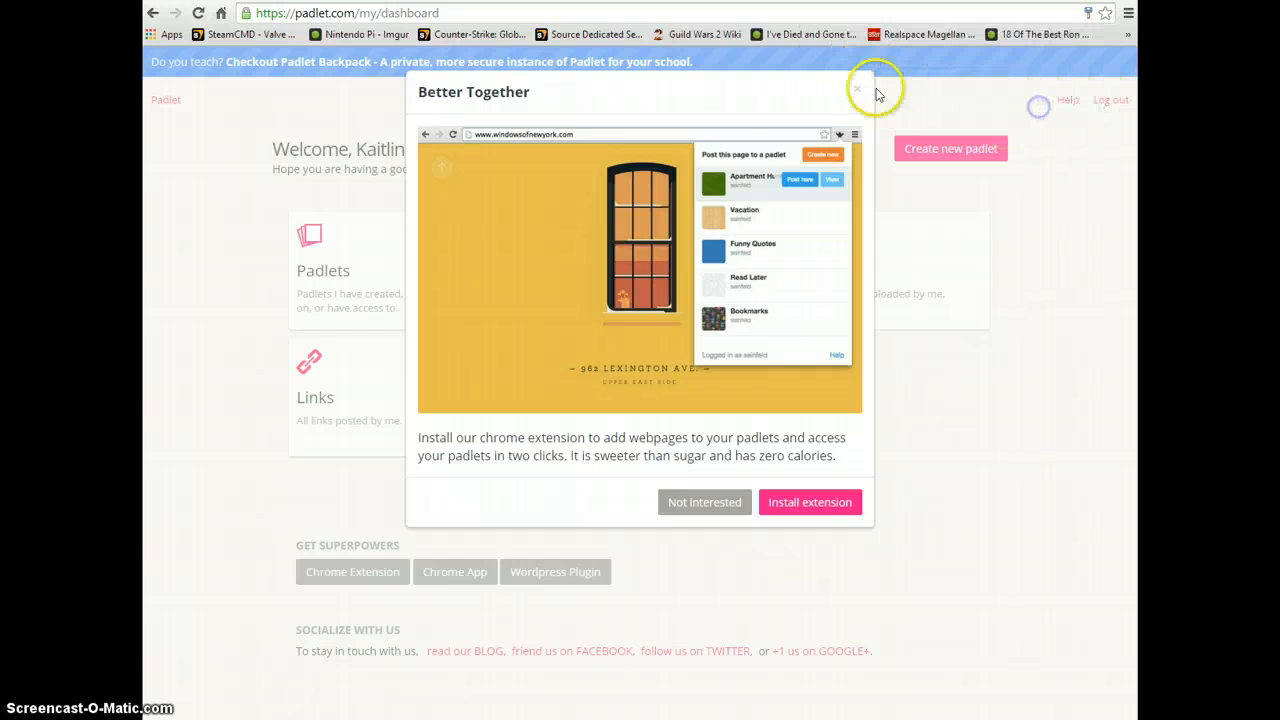
Decline the browser extension offer and start a new blank padlet
click(856, 88)
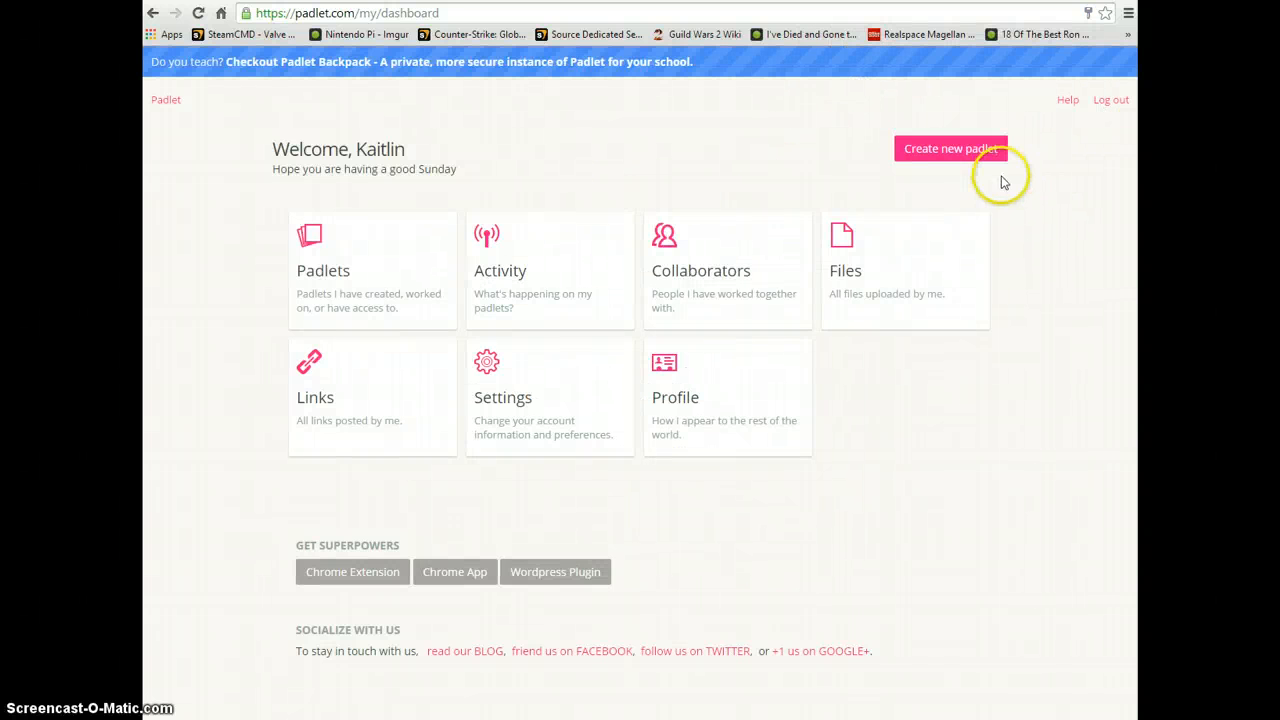
mouse_move(958, 156)
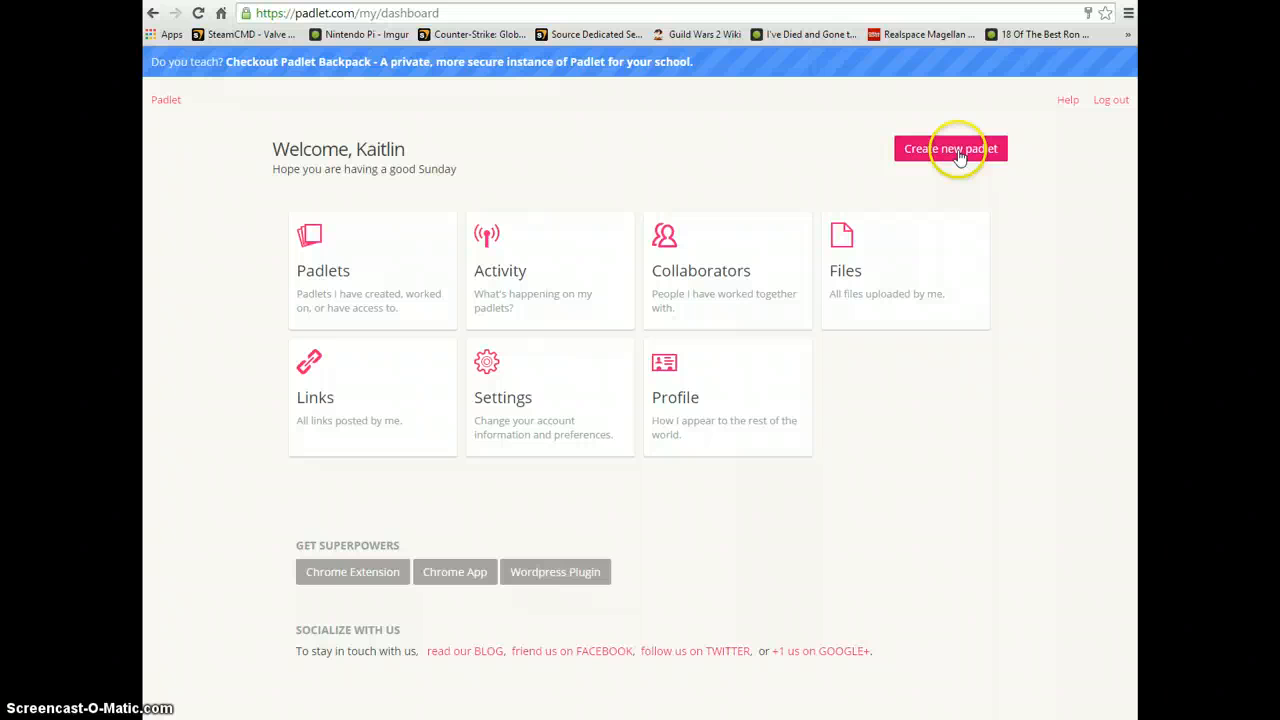
click(952, 148)
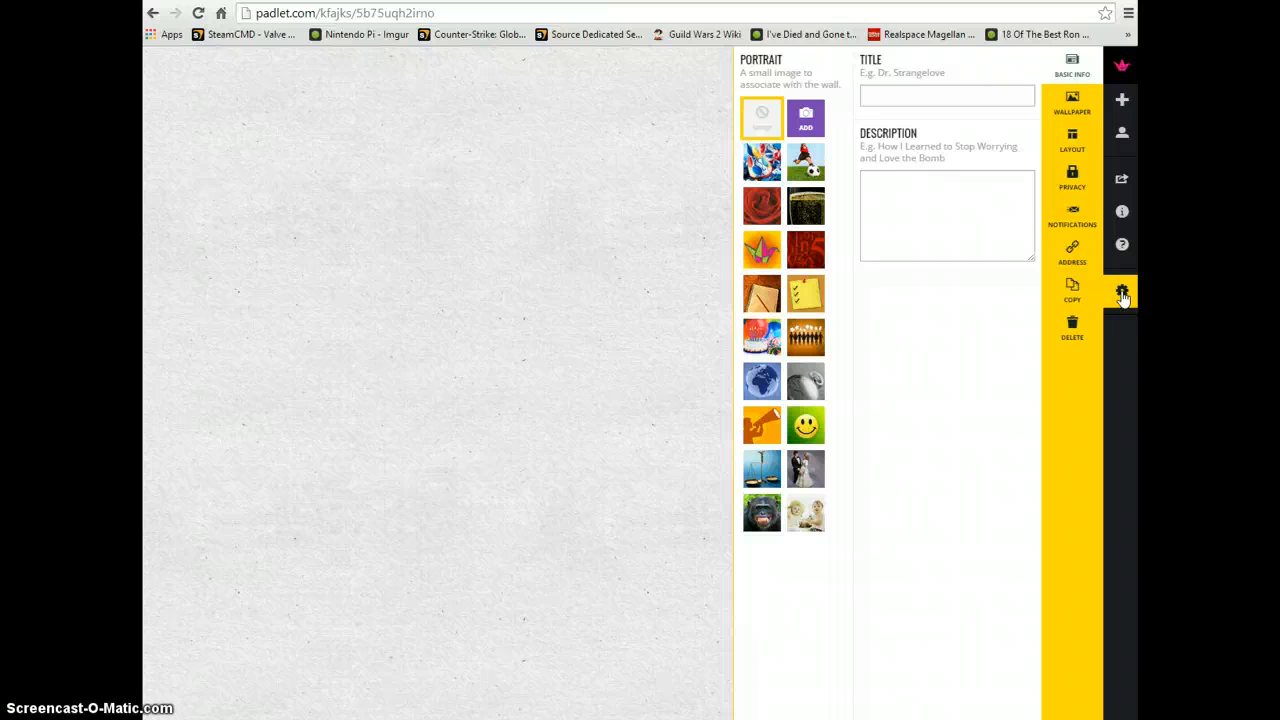
mouse_move(1072, 264)
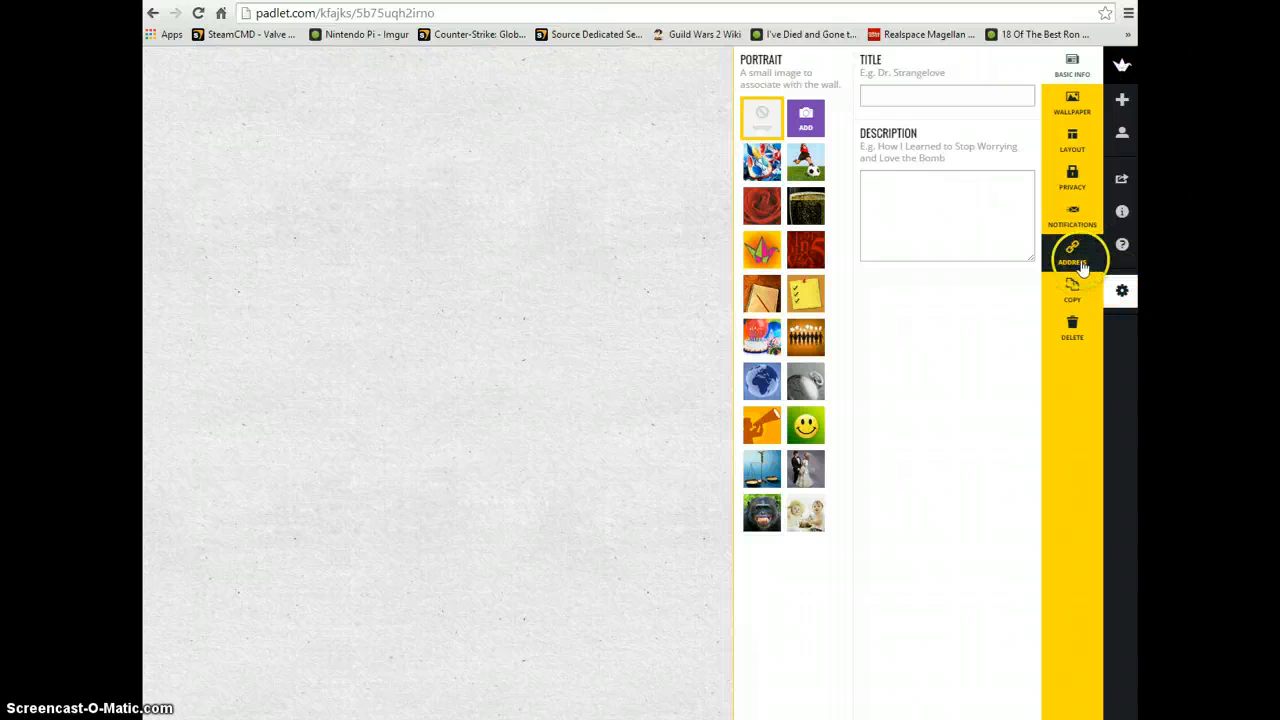
Show the wall's Address settings in the sidebar
click(1072, 252)
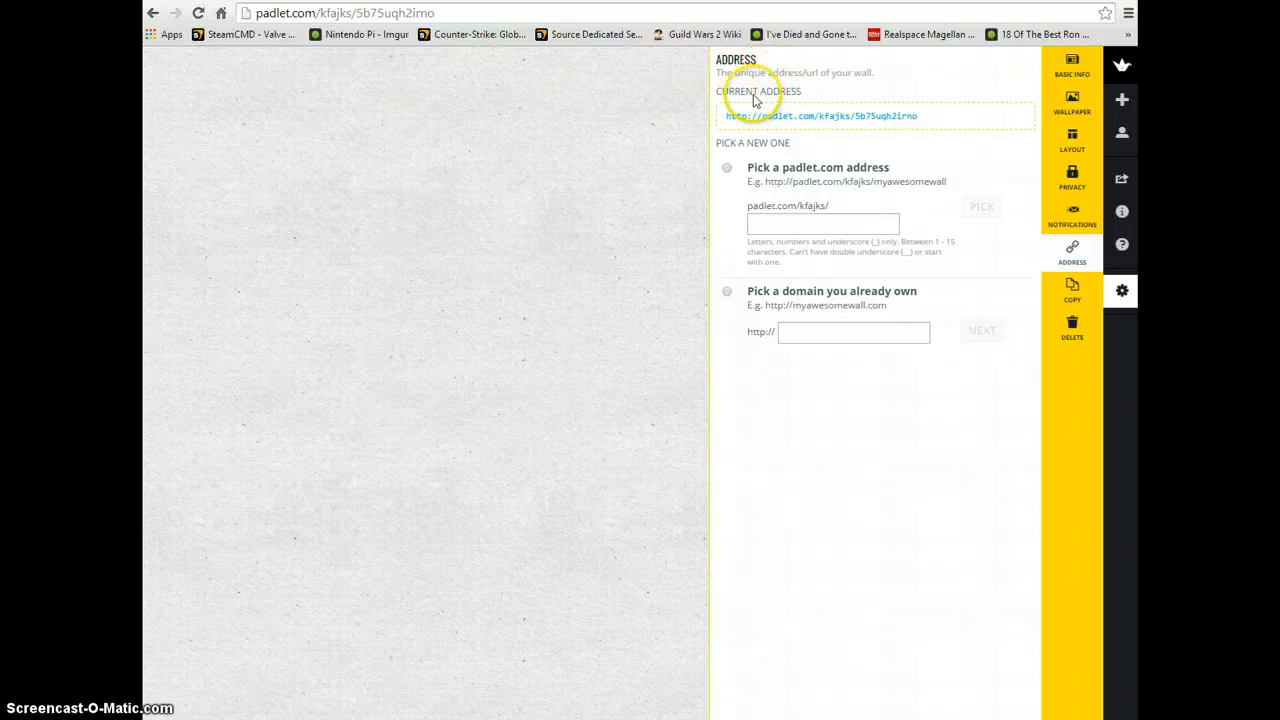
mouse_move(796, 96)
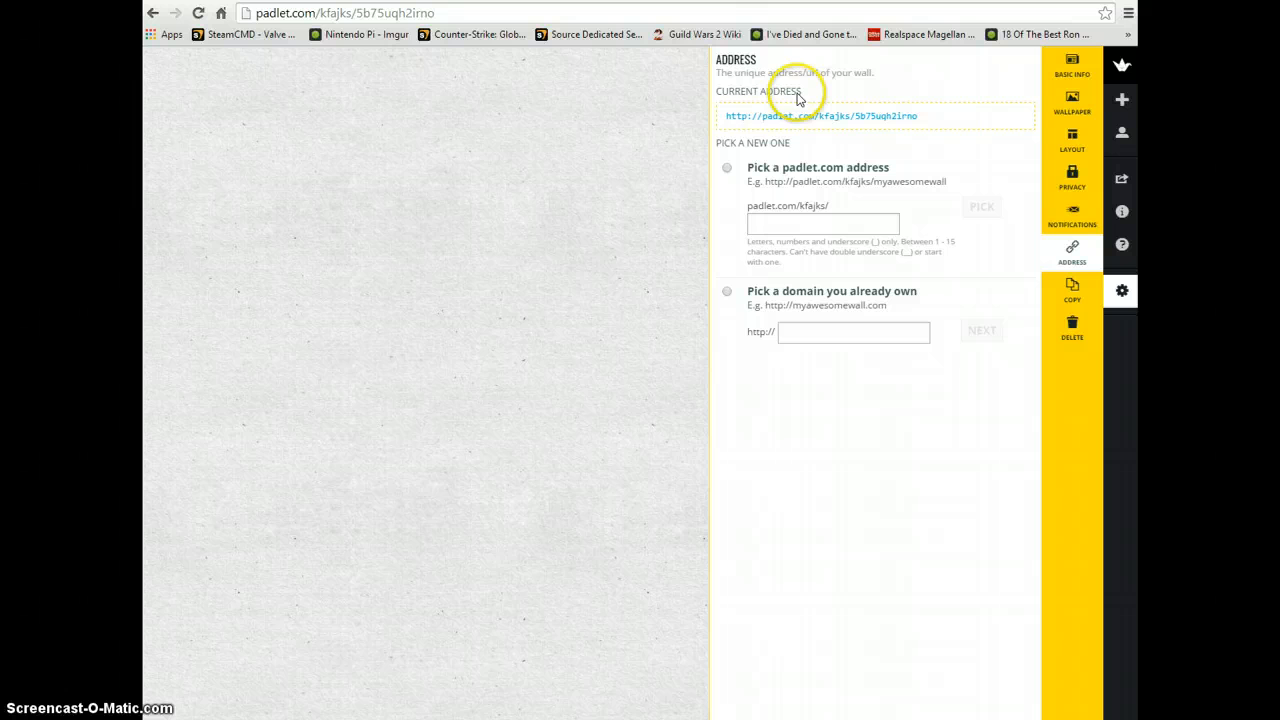
mouse_move(780, 124)
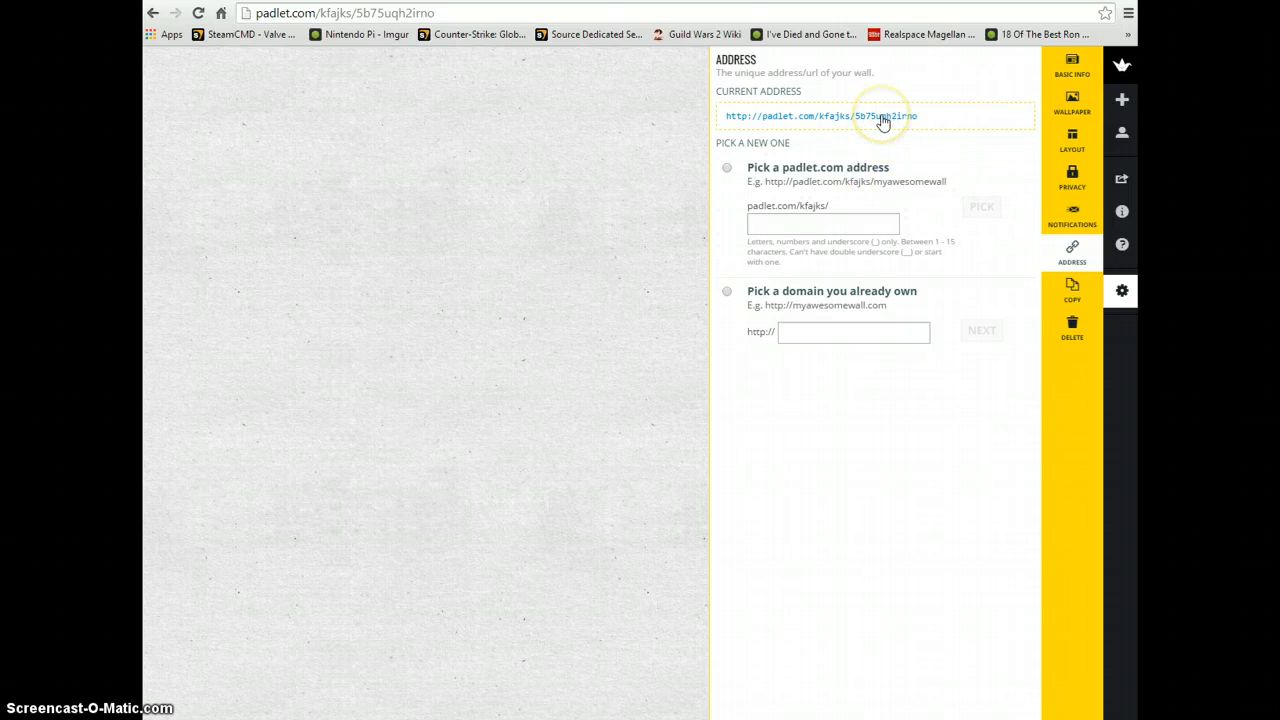
mouse_move(728, 152)
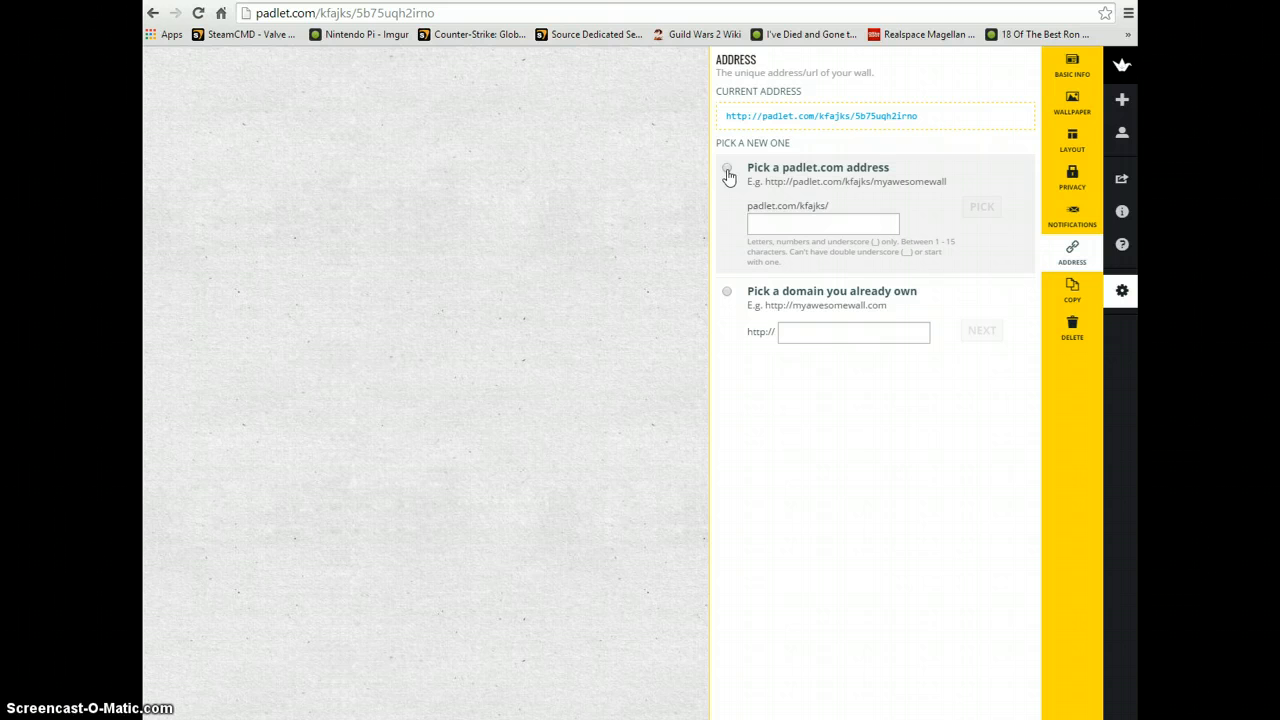
Choose a custom padlet.com address and enter 'planets1', shown as available
click(726, 168)
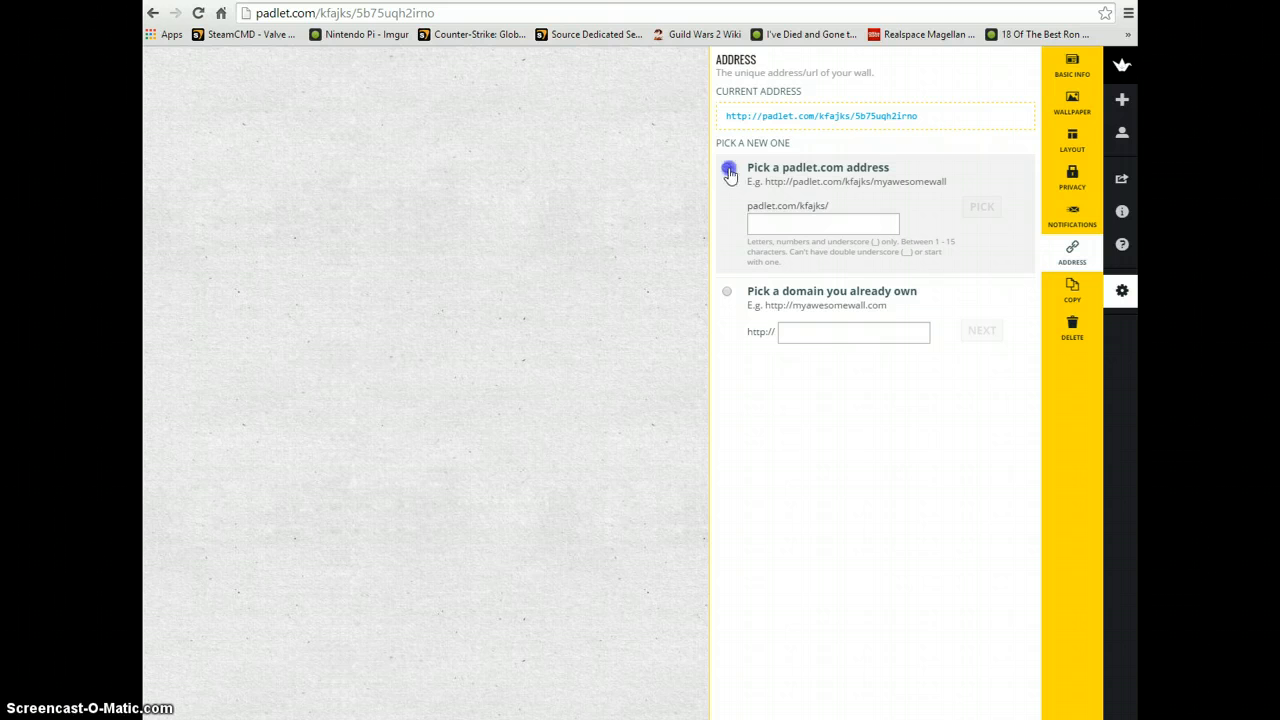
click(728, 168)
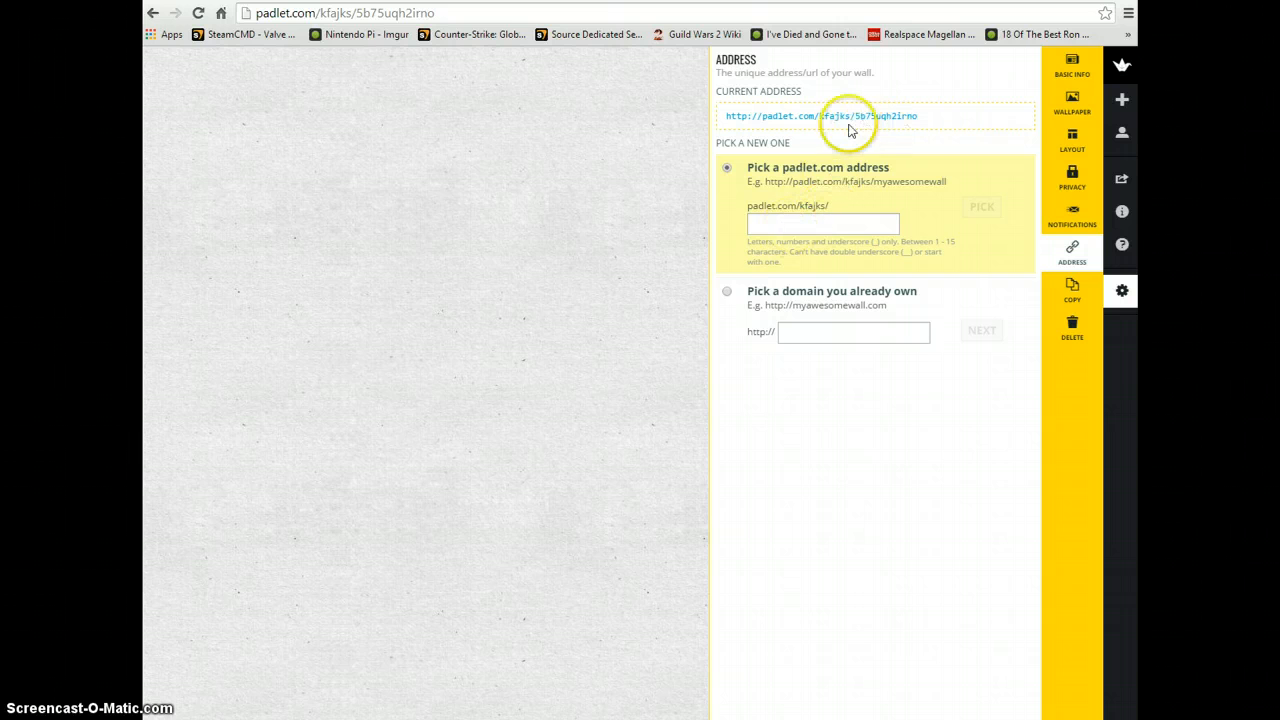
mouse_move(872, 122)
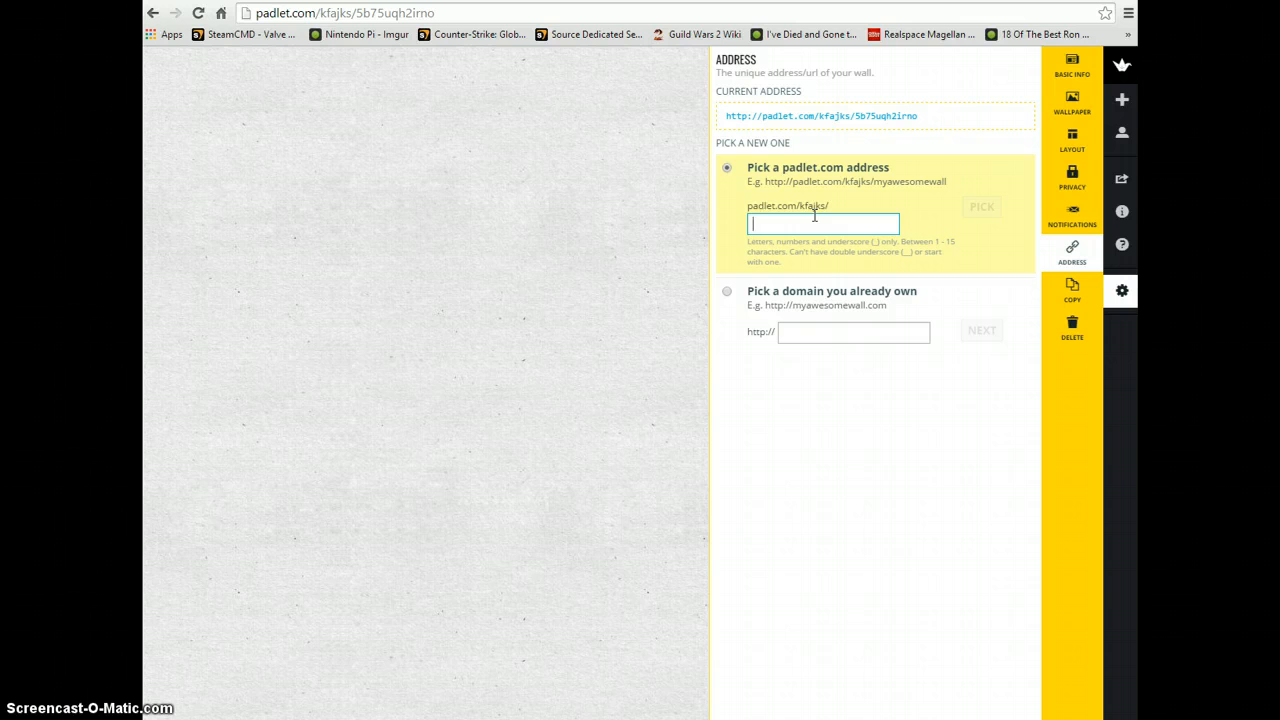
text(pl)
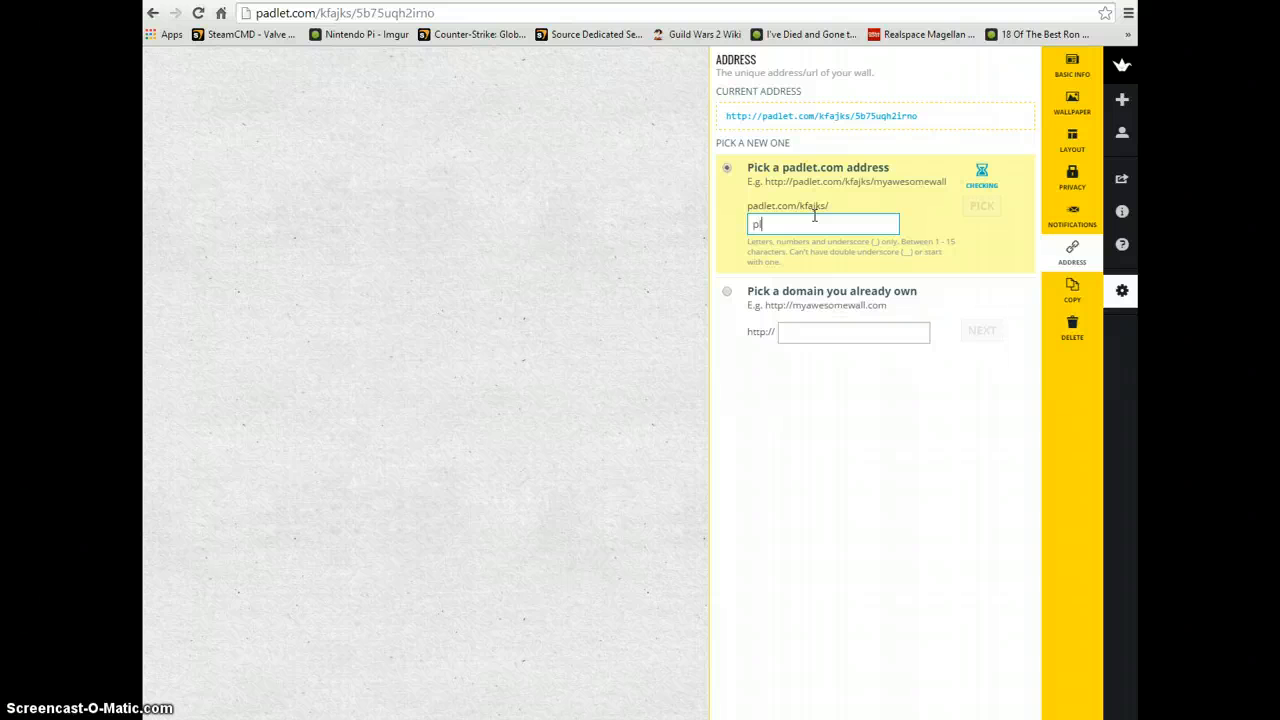
text(lanets)
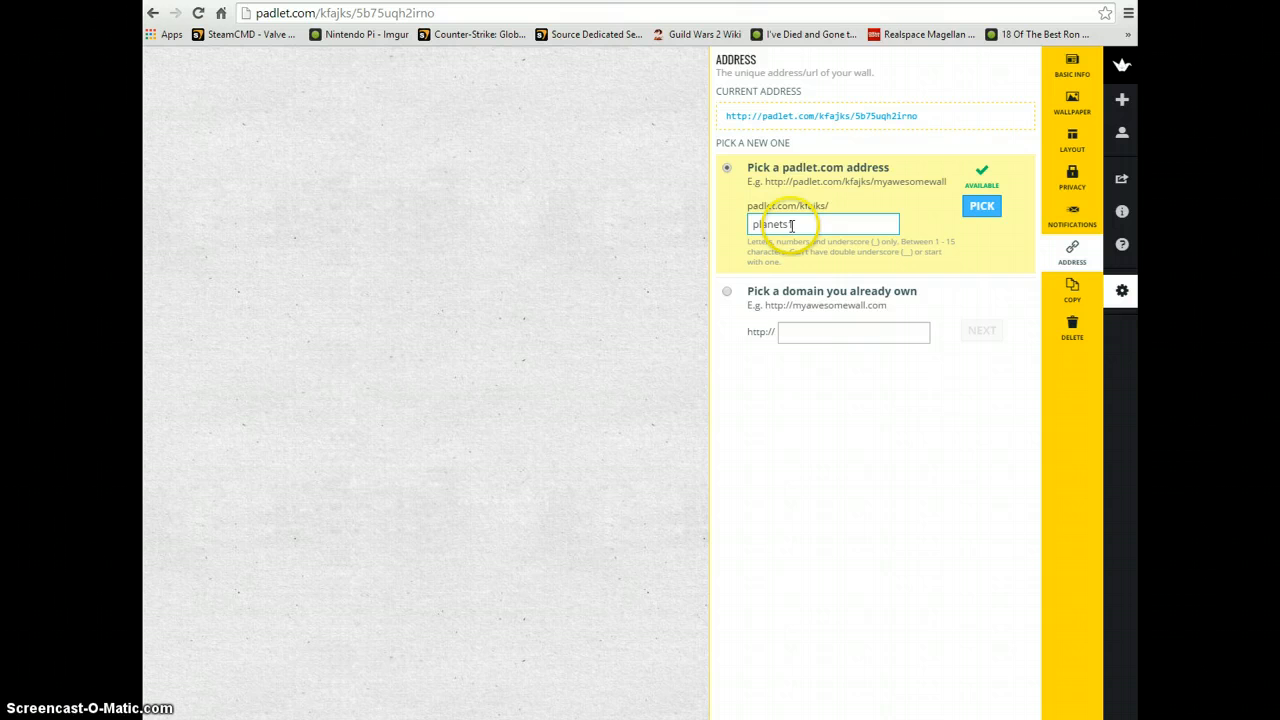
text(1)
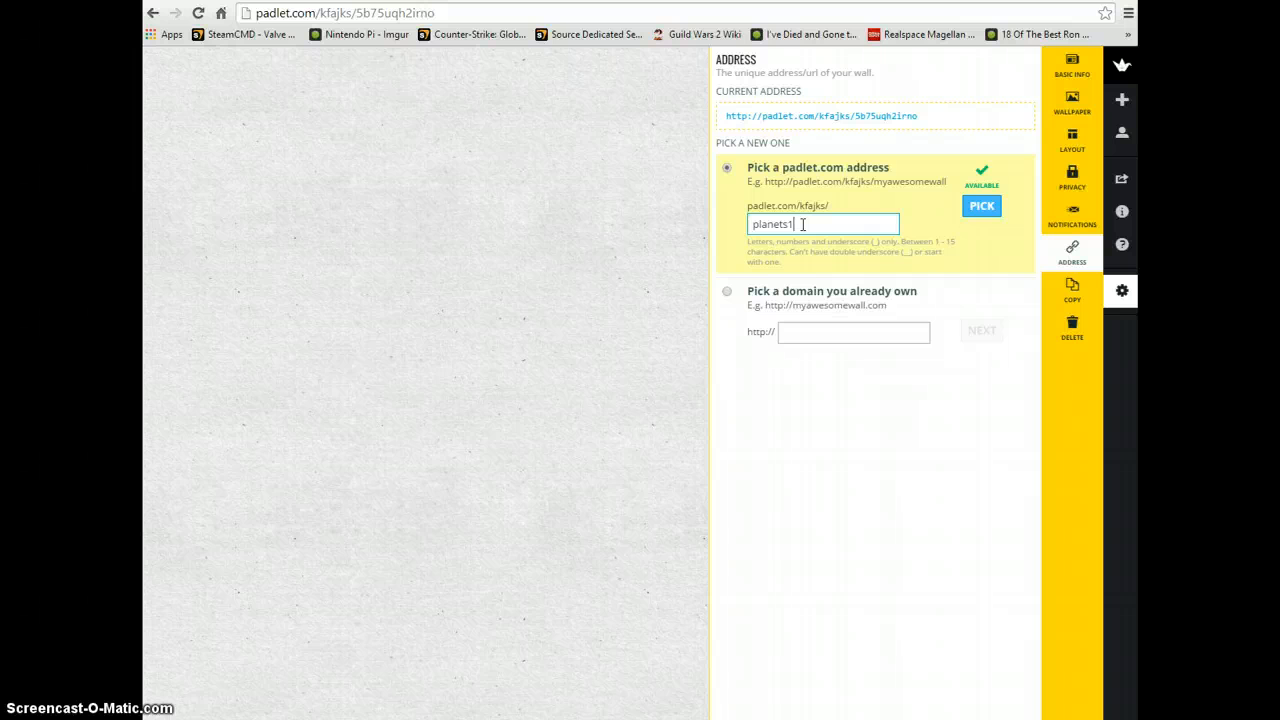
mouse_move(802, 224)
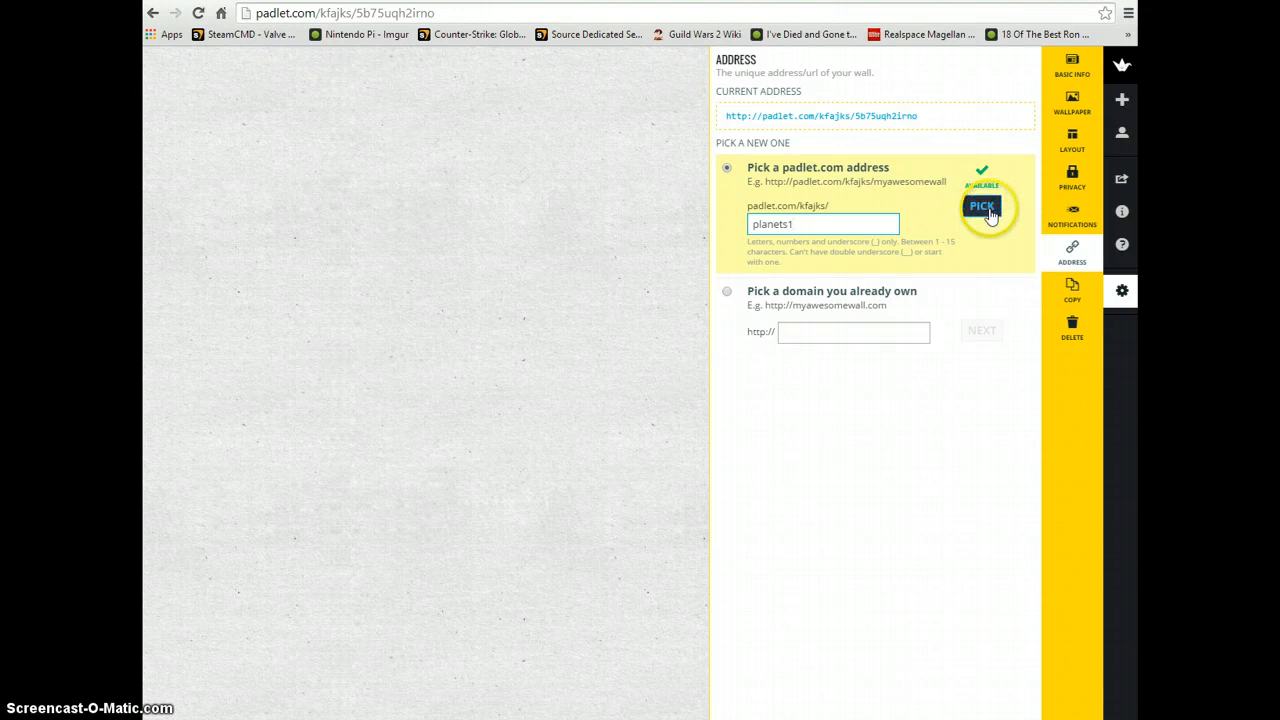
click(984, 206)
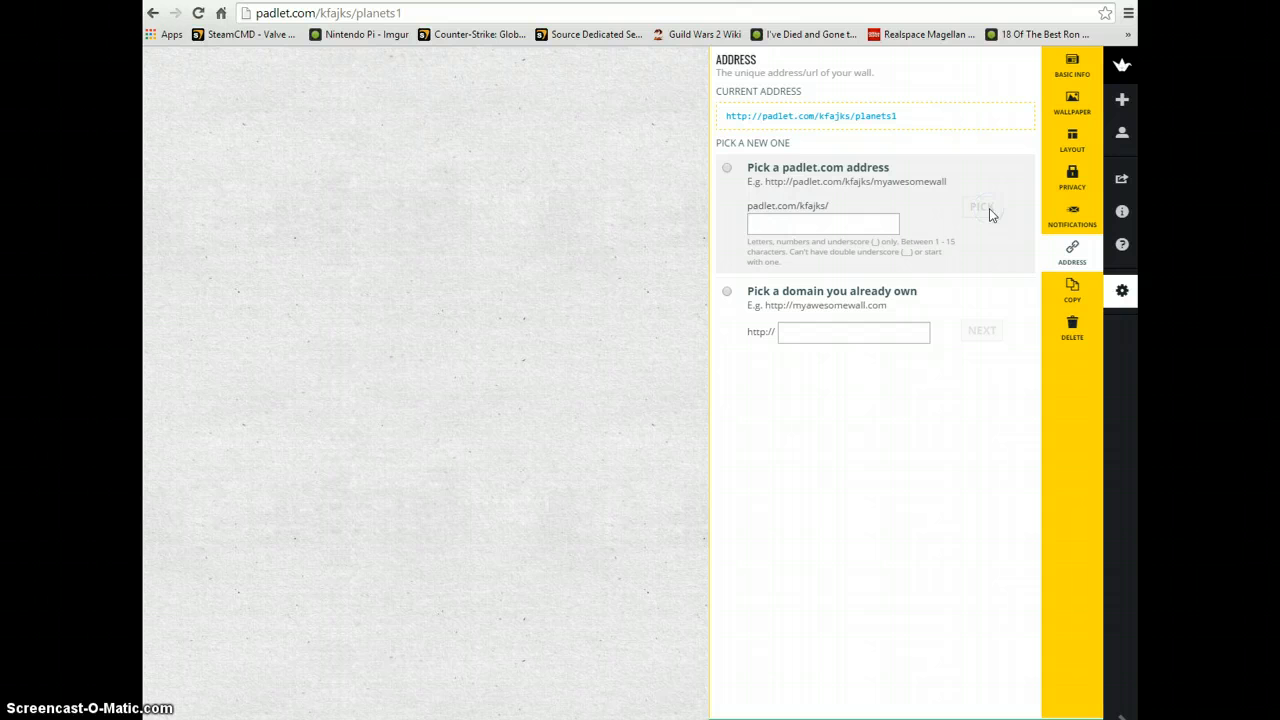
mouse_move(750, 100)
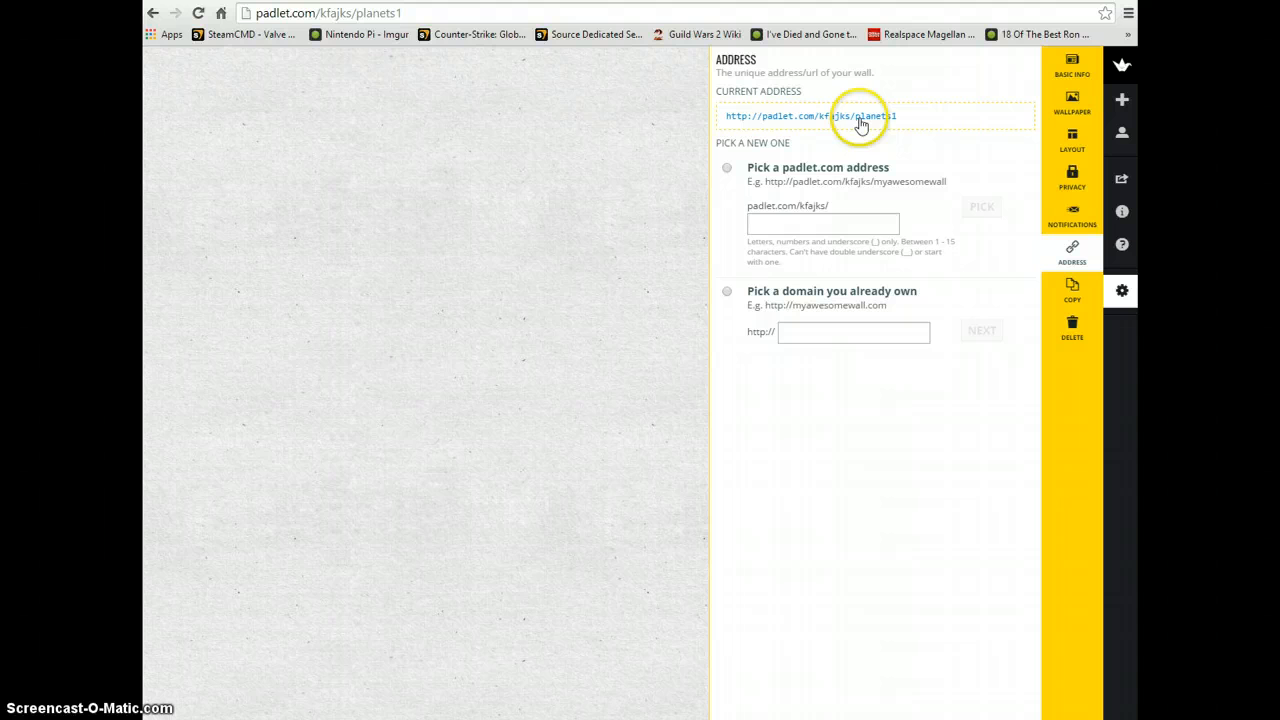
mouse_move(878, 132)
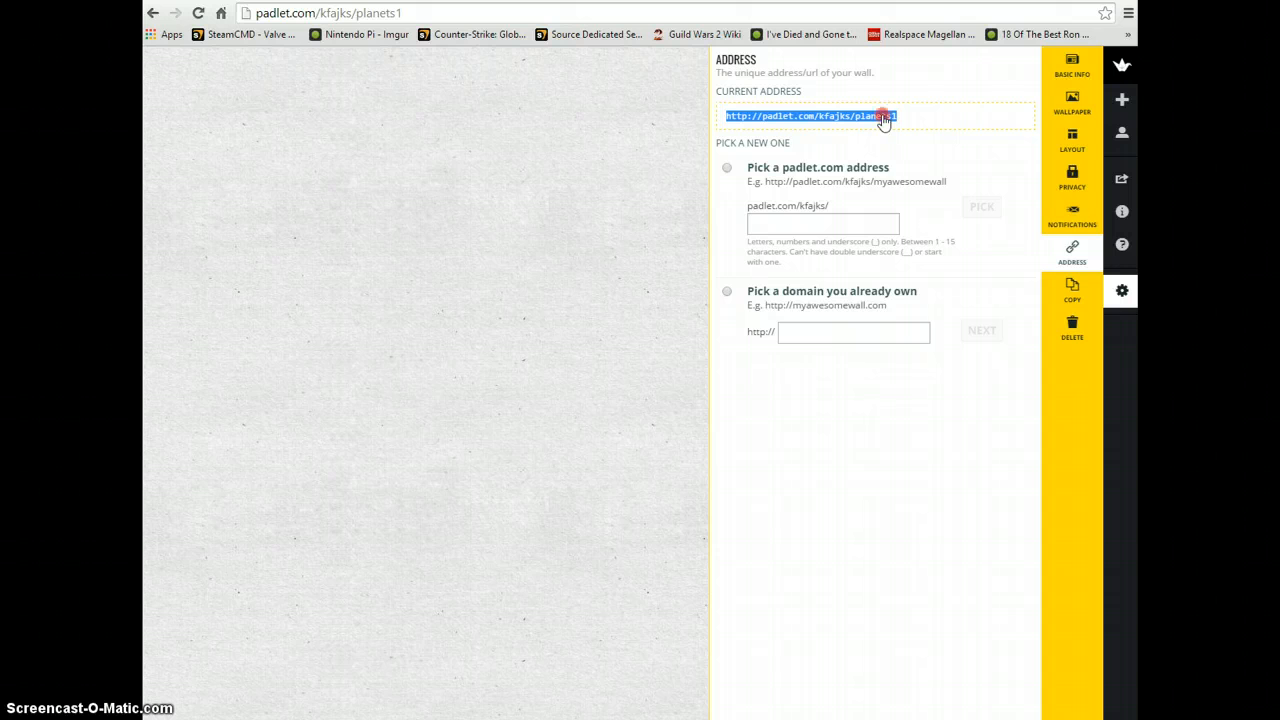
right_click(884, 116)
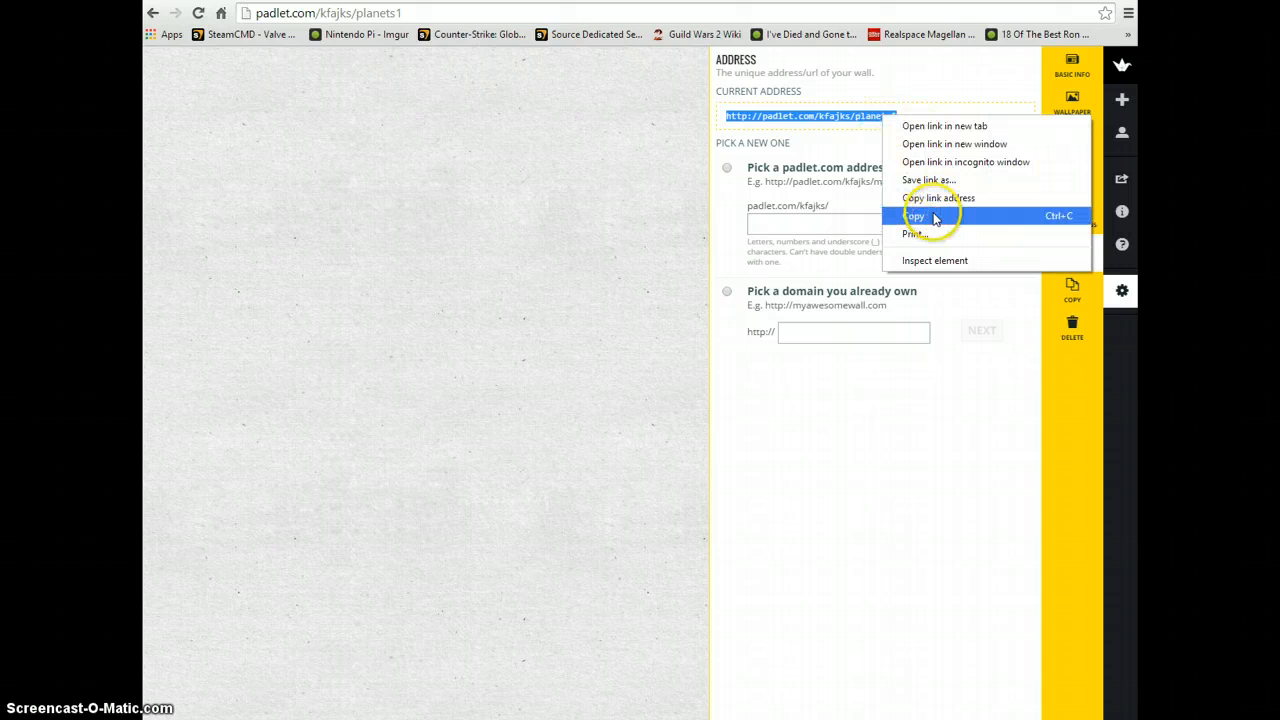
click(916, 216)
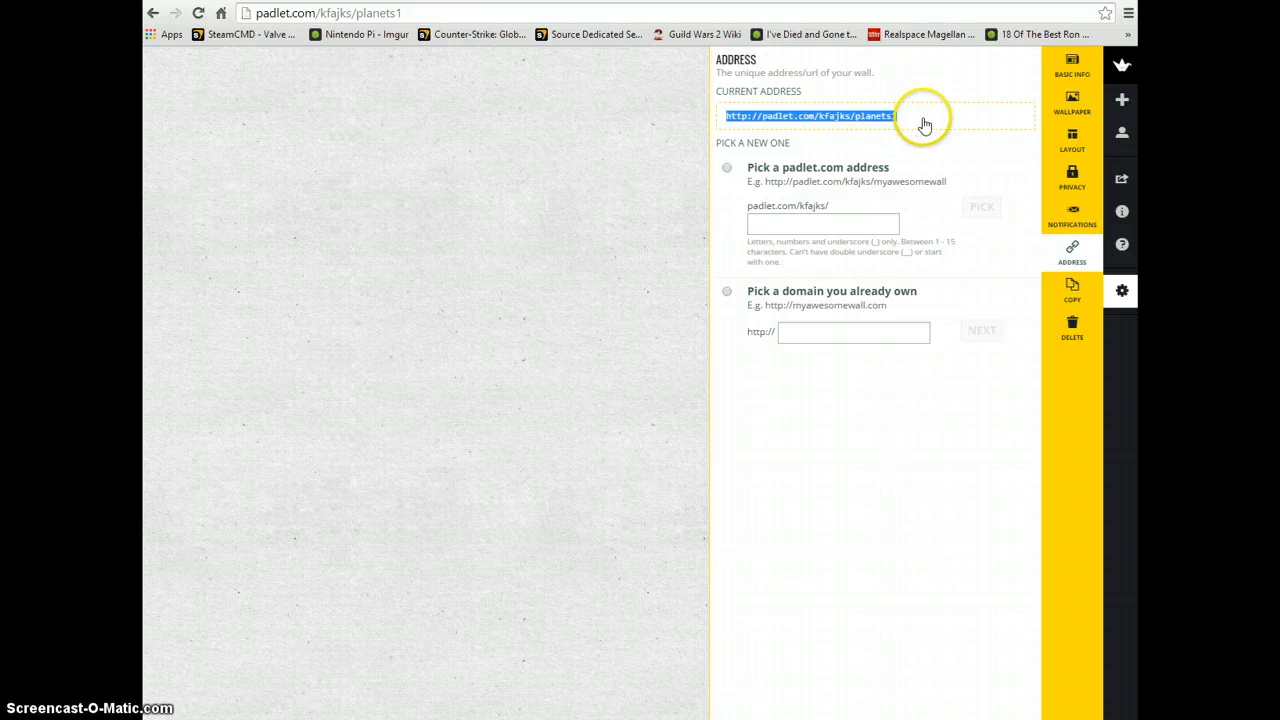
mouse_move(914, 156)
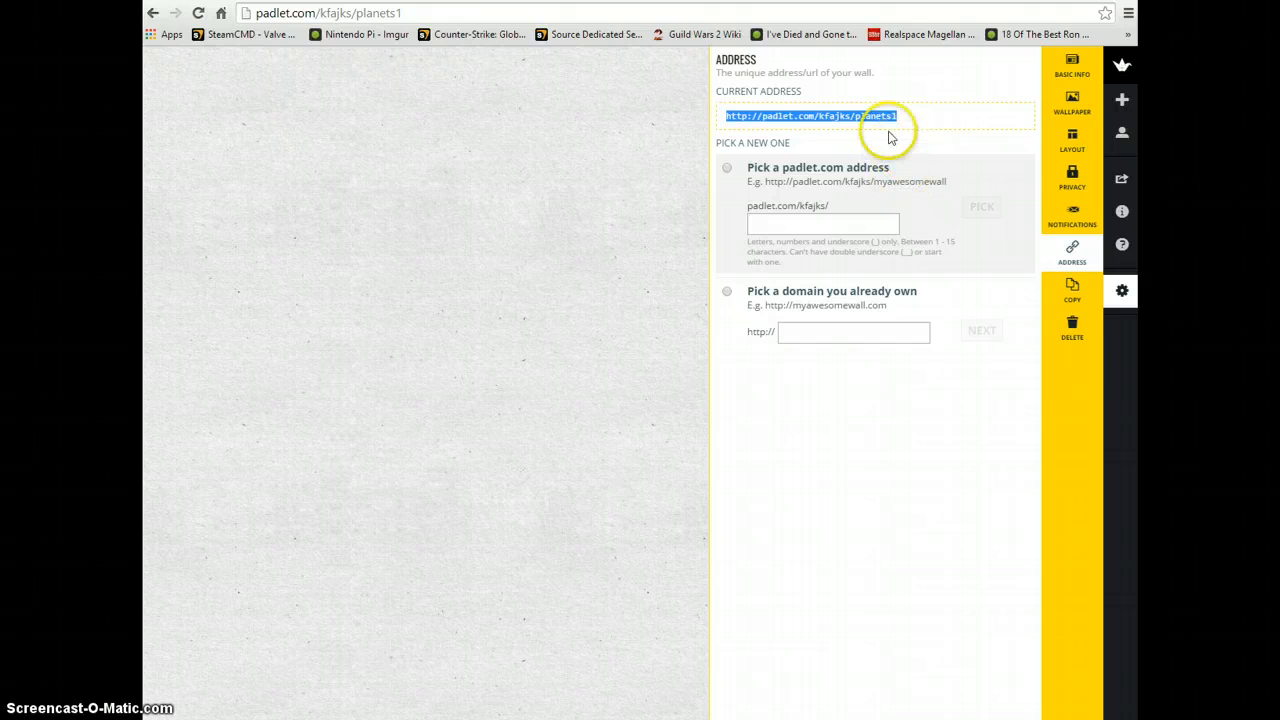
mouse_move(272, 652)
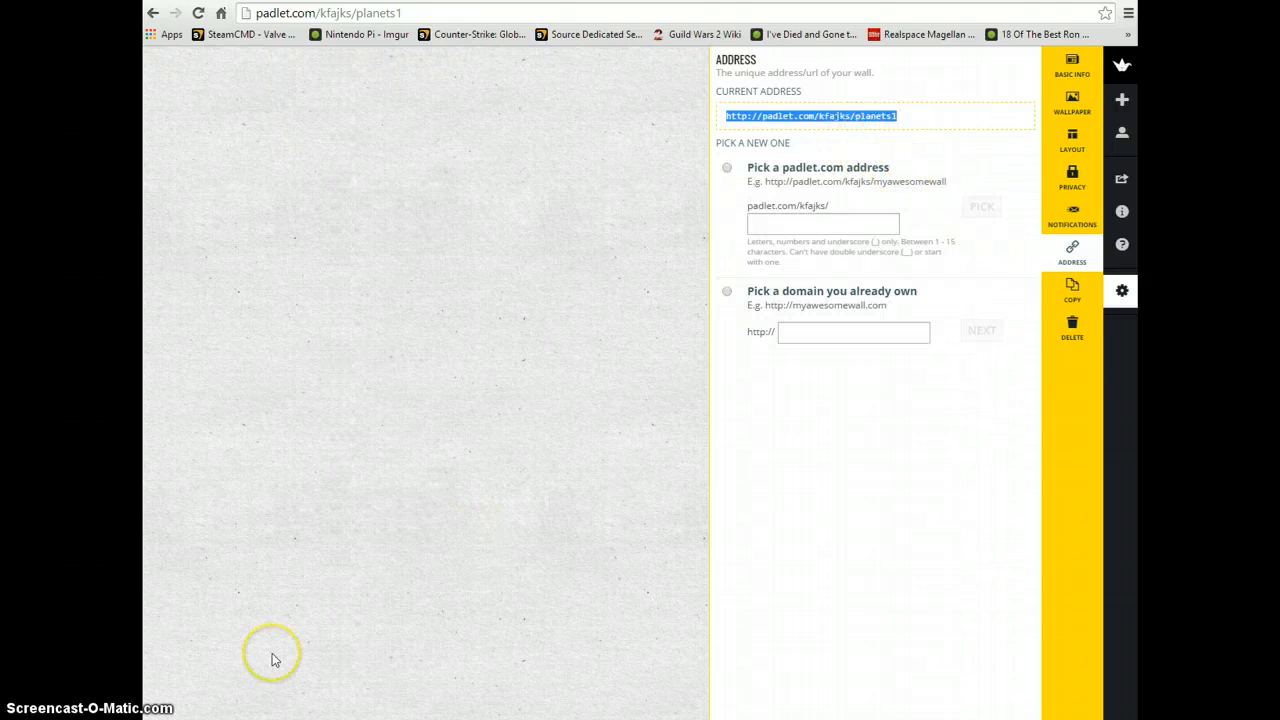
mouse_move(424, 556)
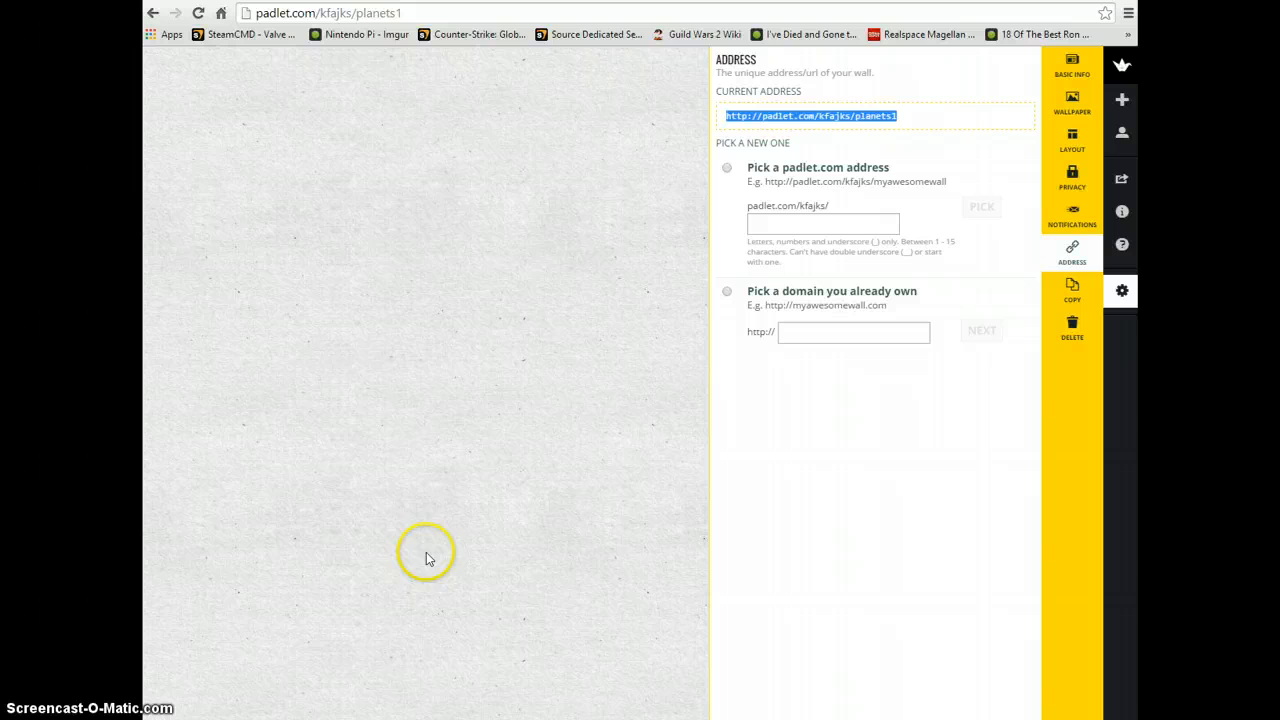
mouse_move(478, 536)
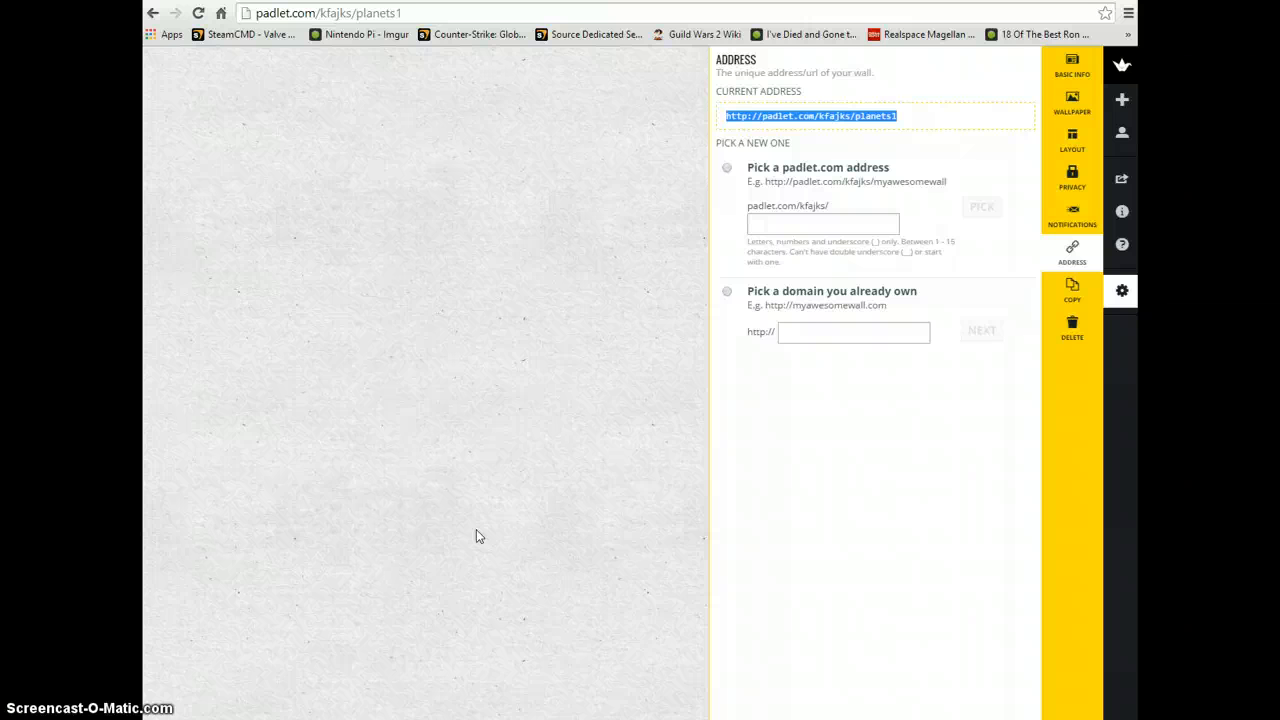